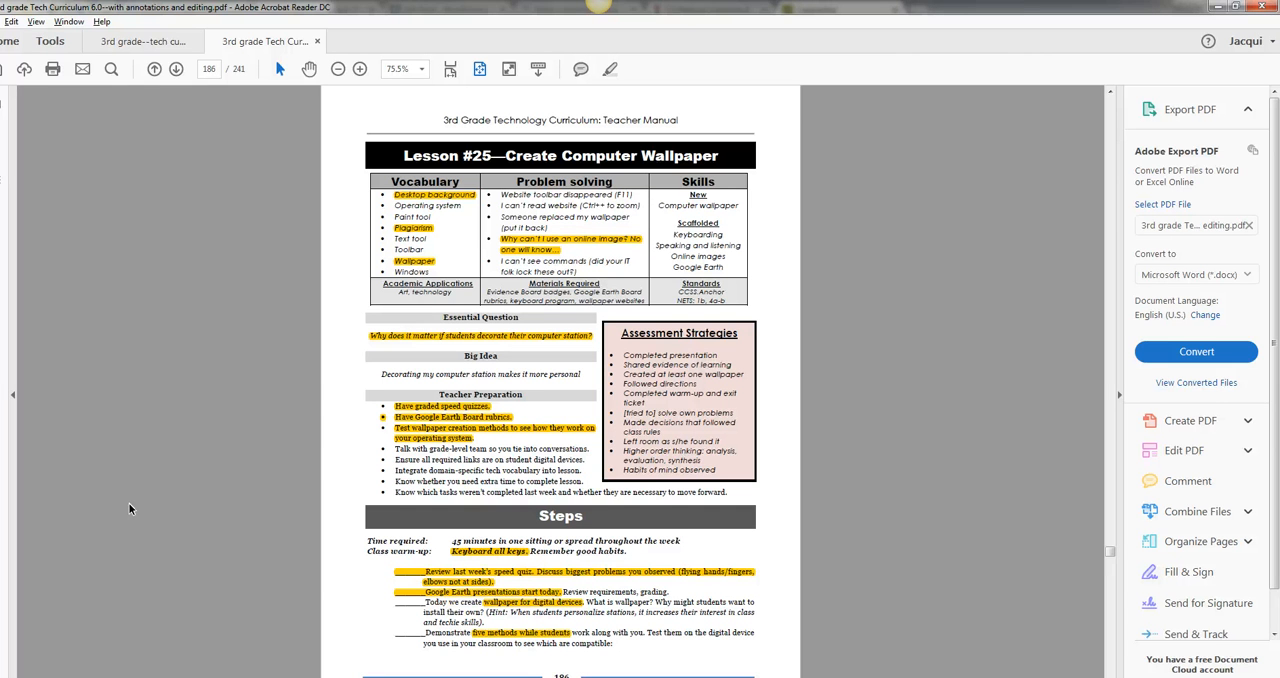
pyautogui.moveTo(245, 266)
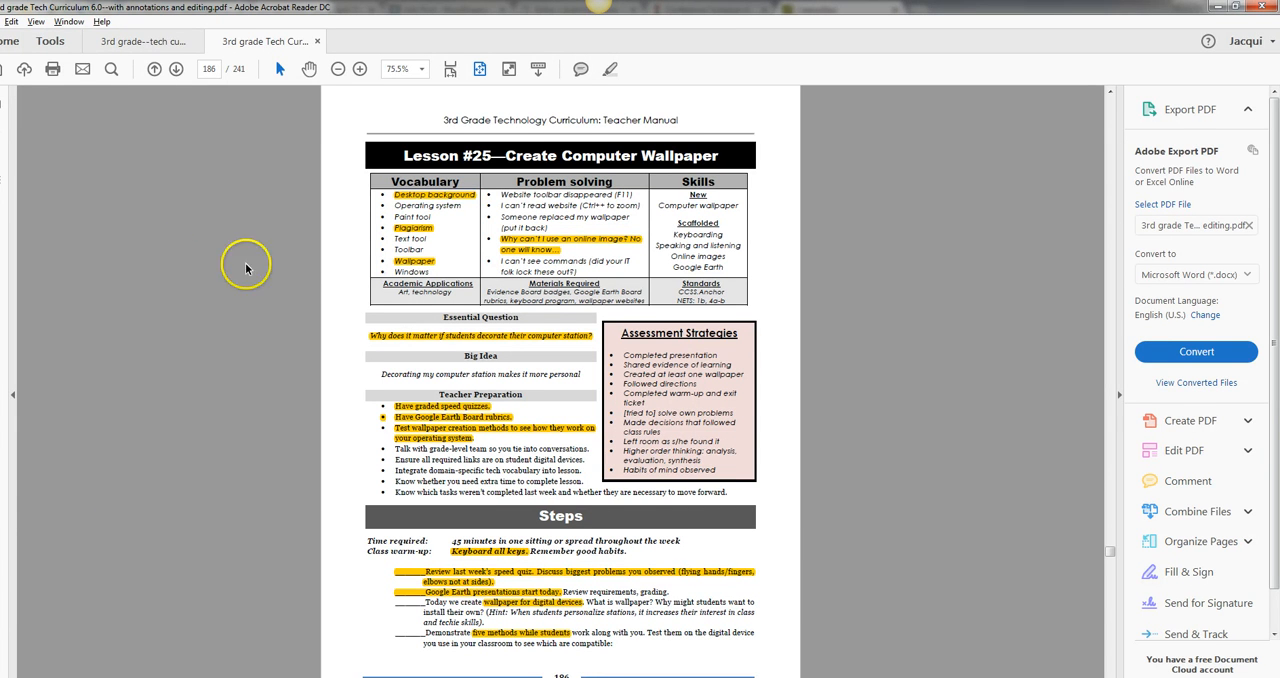
pyautogui.moveTo(415, 228)
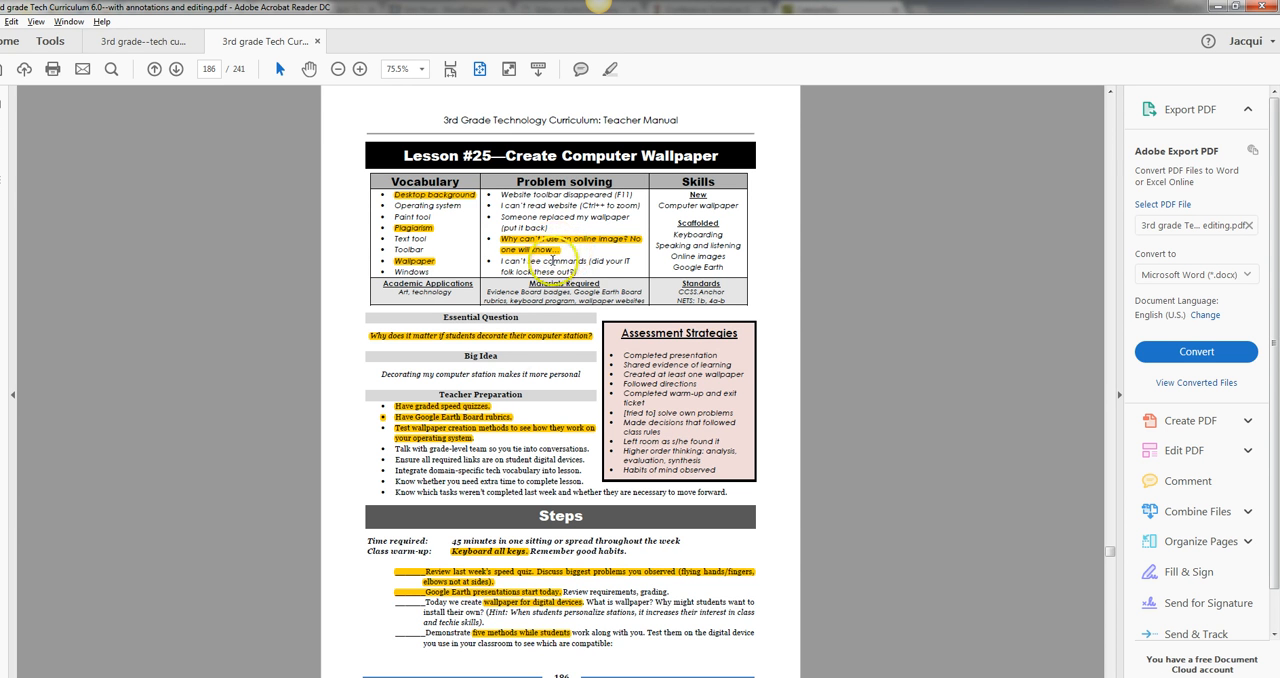
pyautogui.moveTo(487, 344)
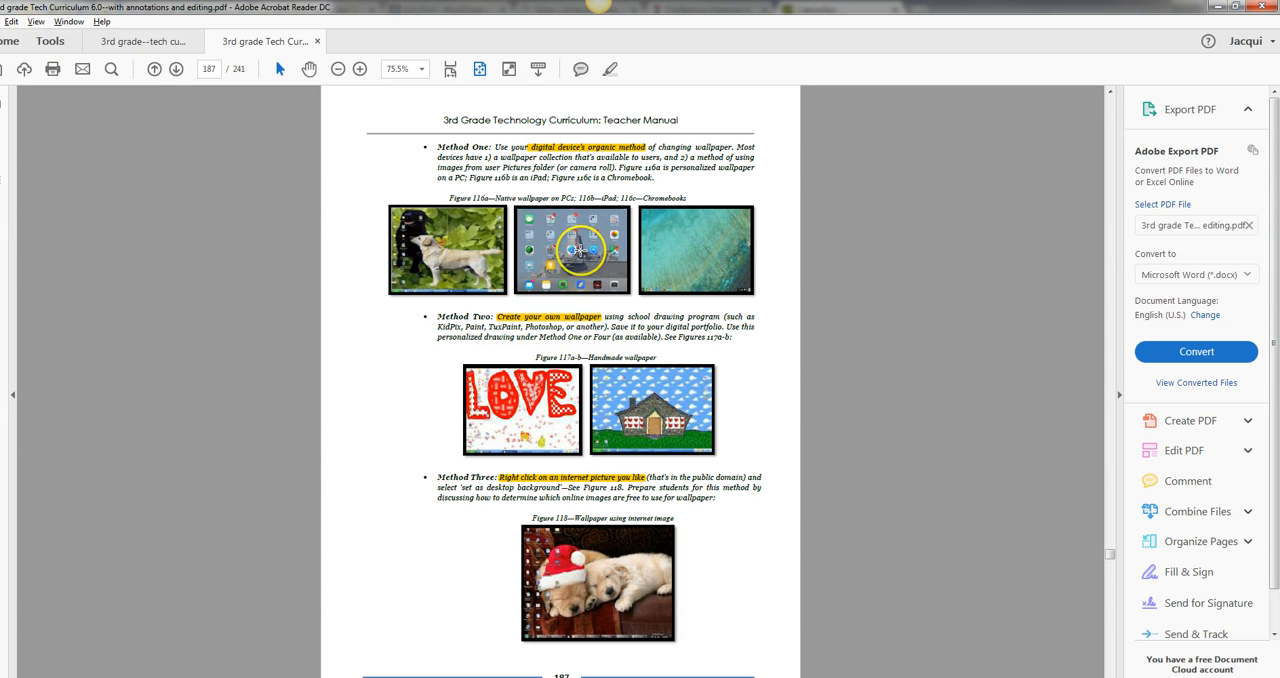
pyautogui.moveTo(705, 258)
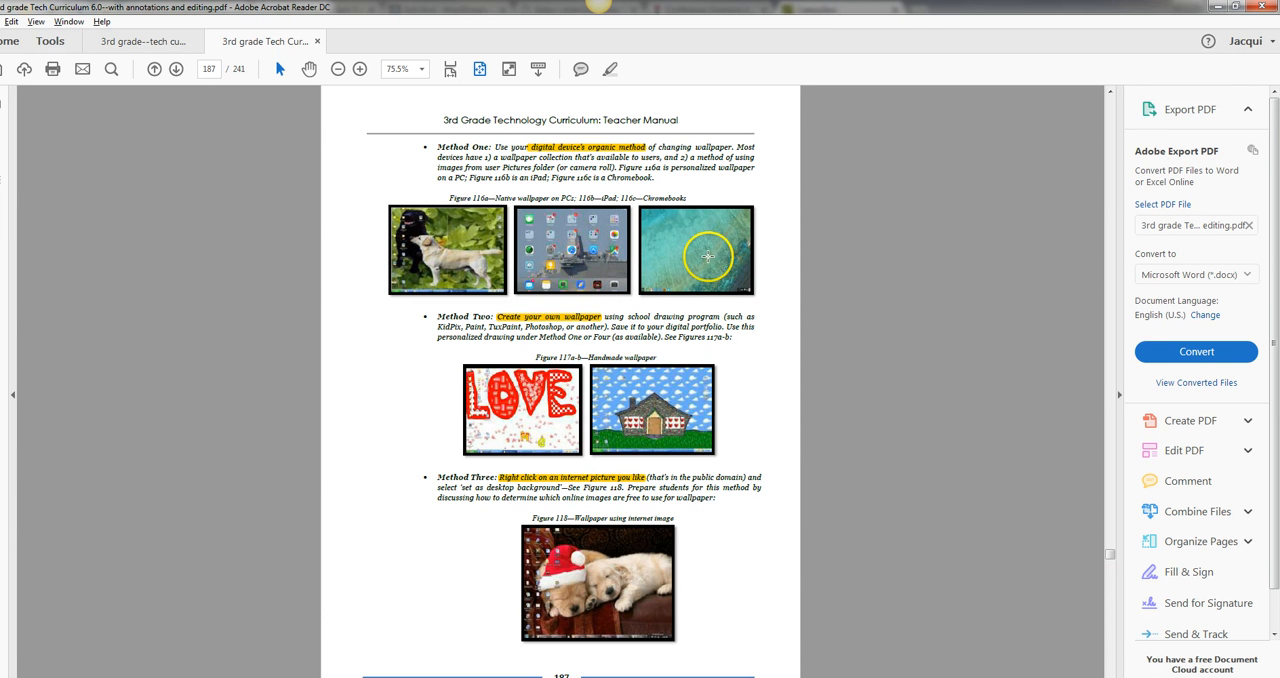
pyautogui.moveTo(675, 245)
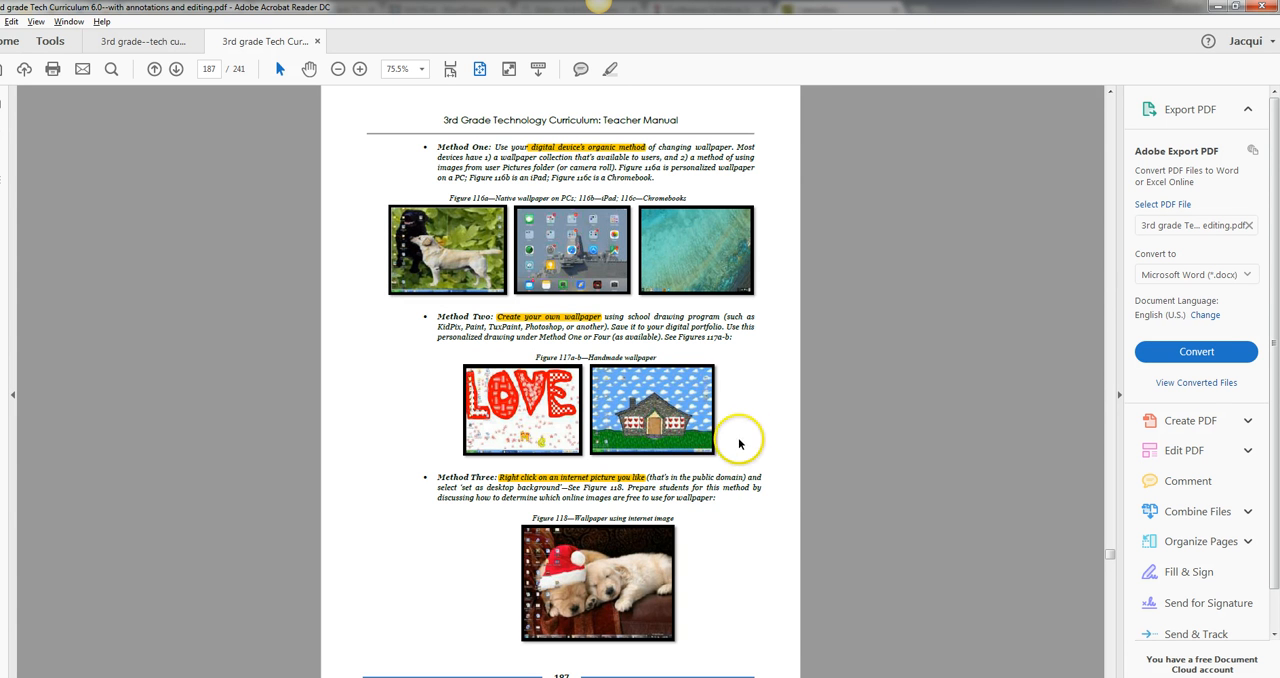
pyautogui.moveTo(876, 487)
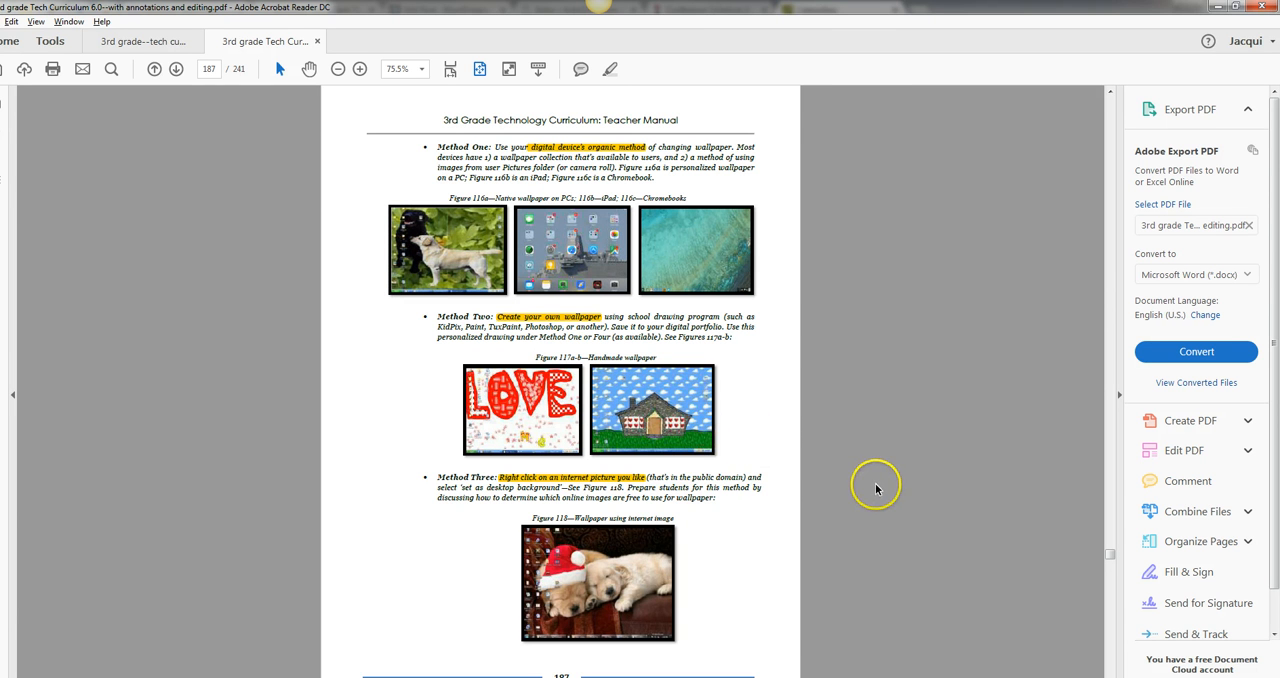
pyautogui.moveTo(805, 471)
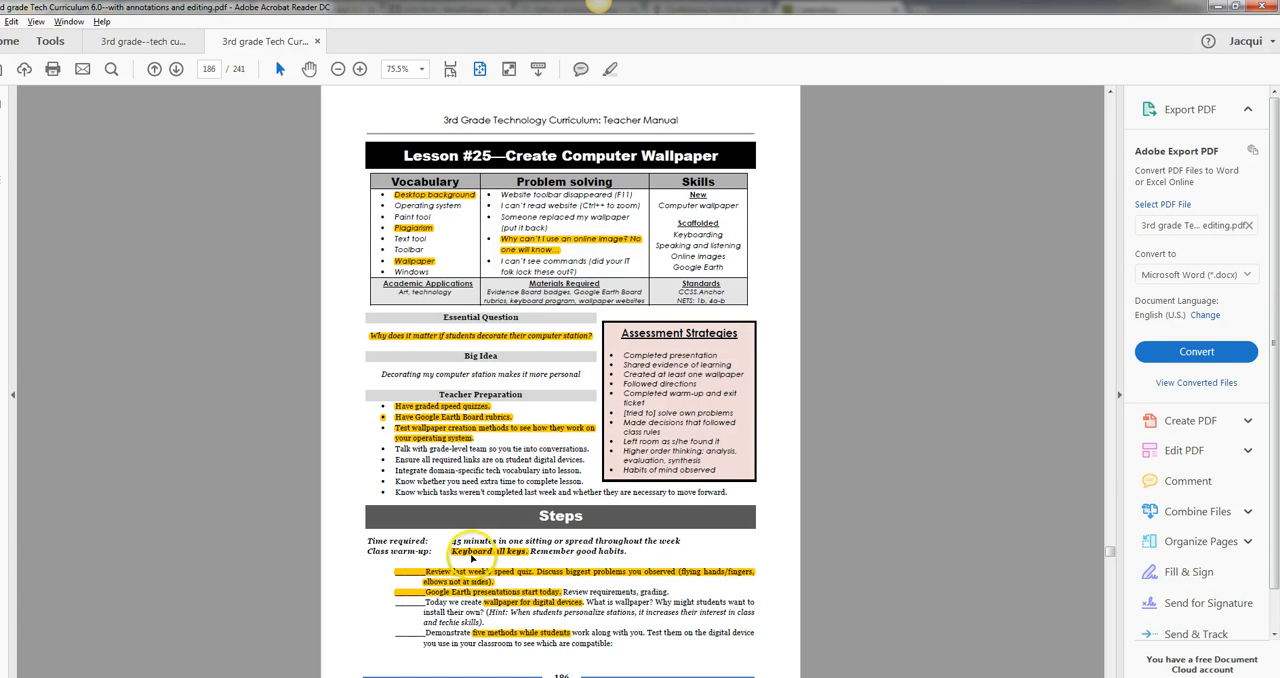
pyautogui.moveTo(505, 524)
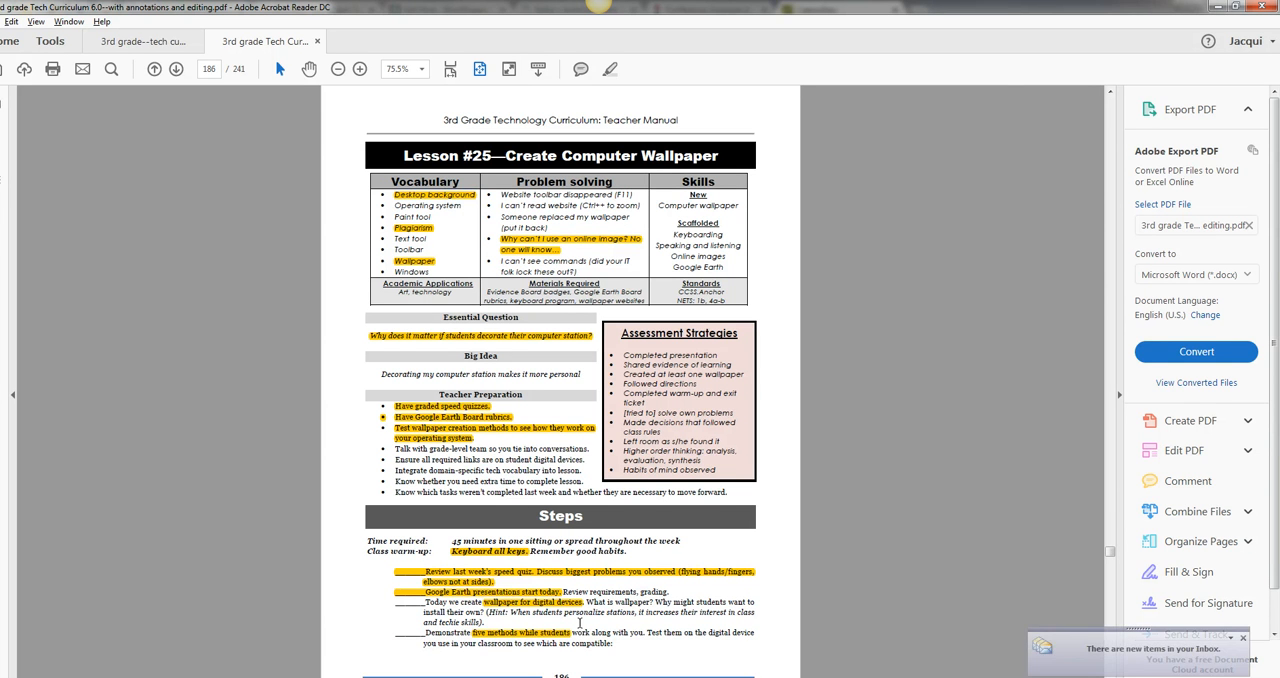
# Step: Scroll the teacher manual to page 187 showing wallpaper Methods One to Three
pyautogui.scroll(-3)
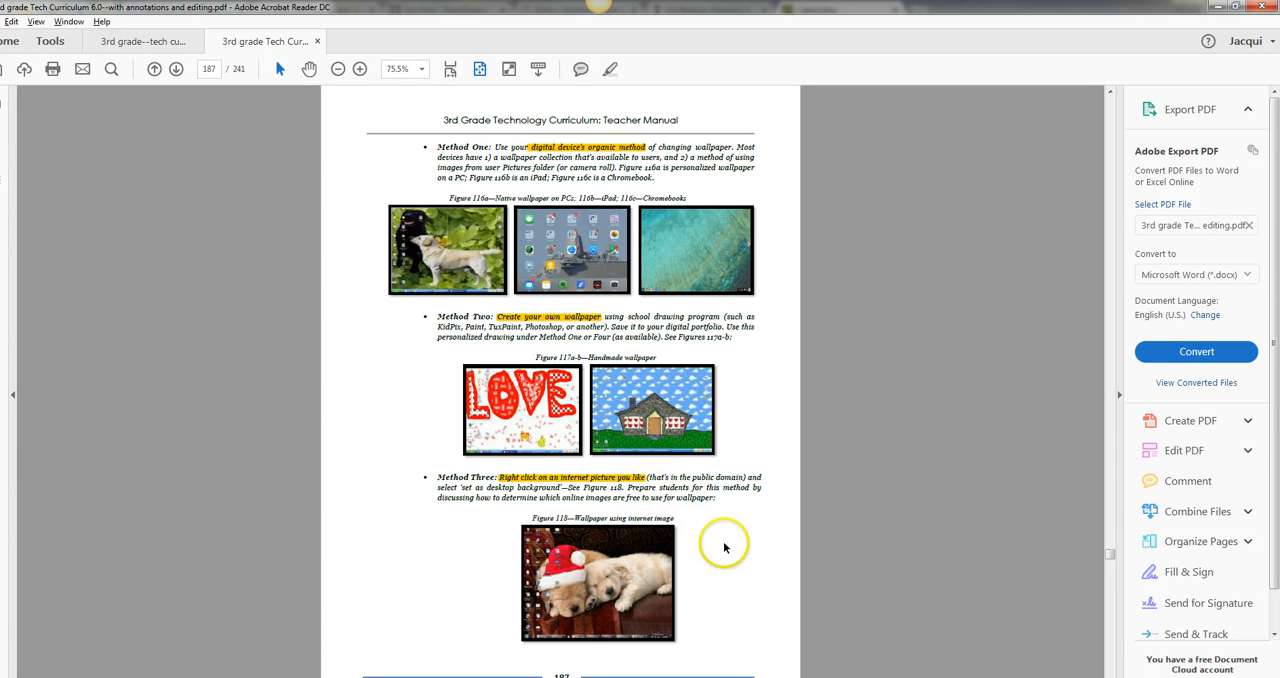
pyautogui.moveTo(725, 547)
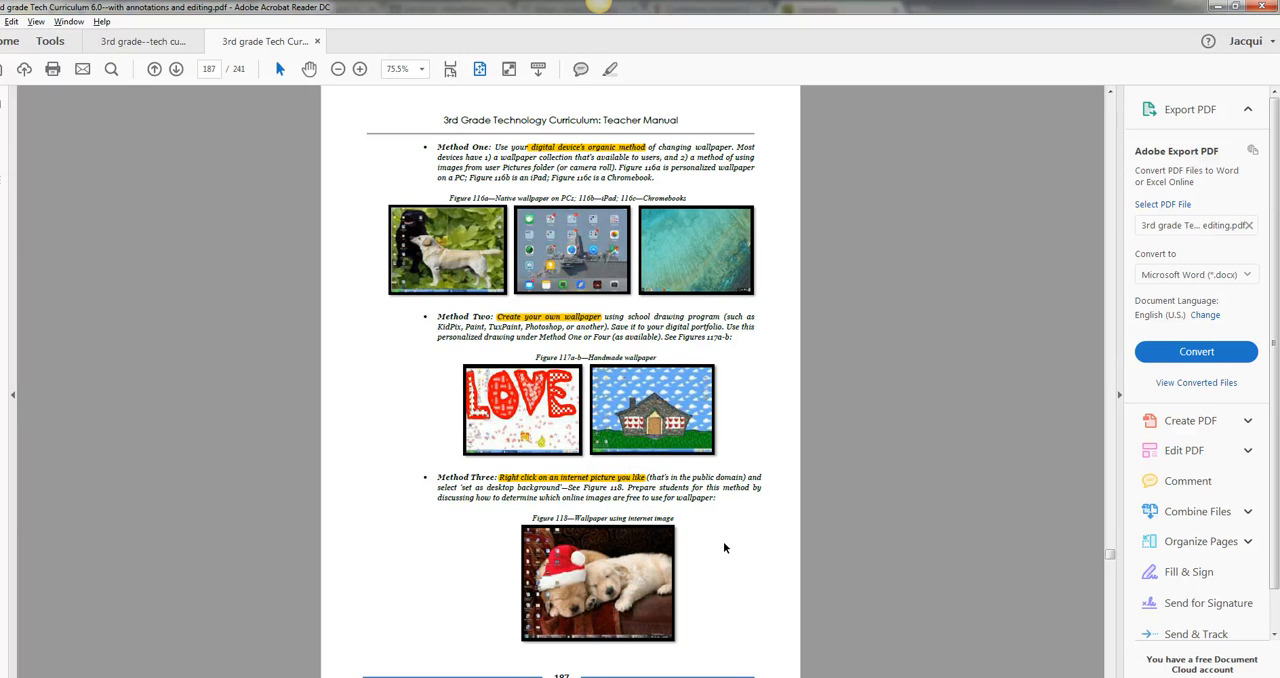
# Step: Scroll to page 188 with Methods Four and Five, Differentiation and notes
pyautogui.click(682, 263)
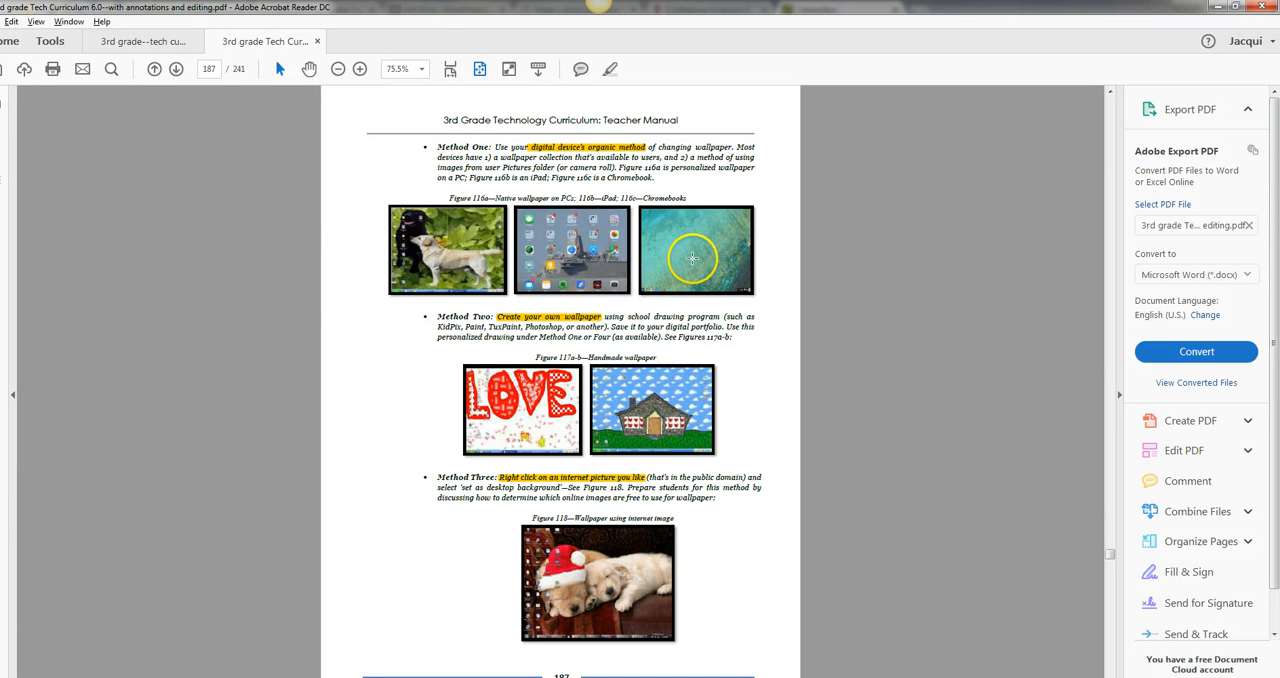
pyautogui.moveTo(744, 278)
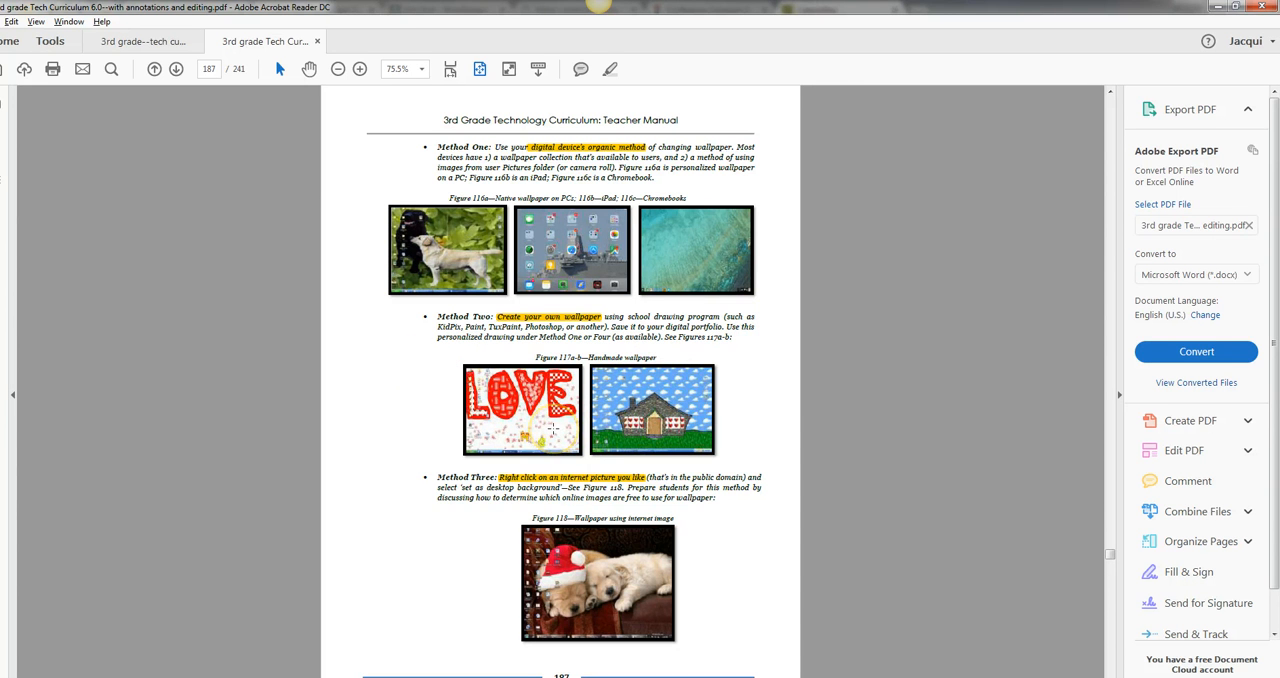
pyautogui.moveTo(703, 470)
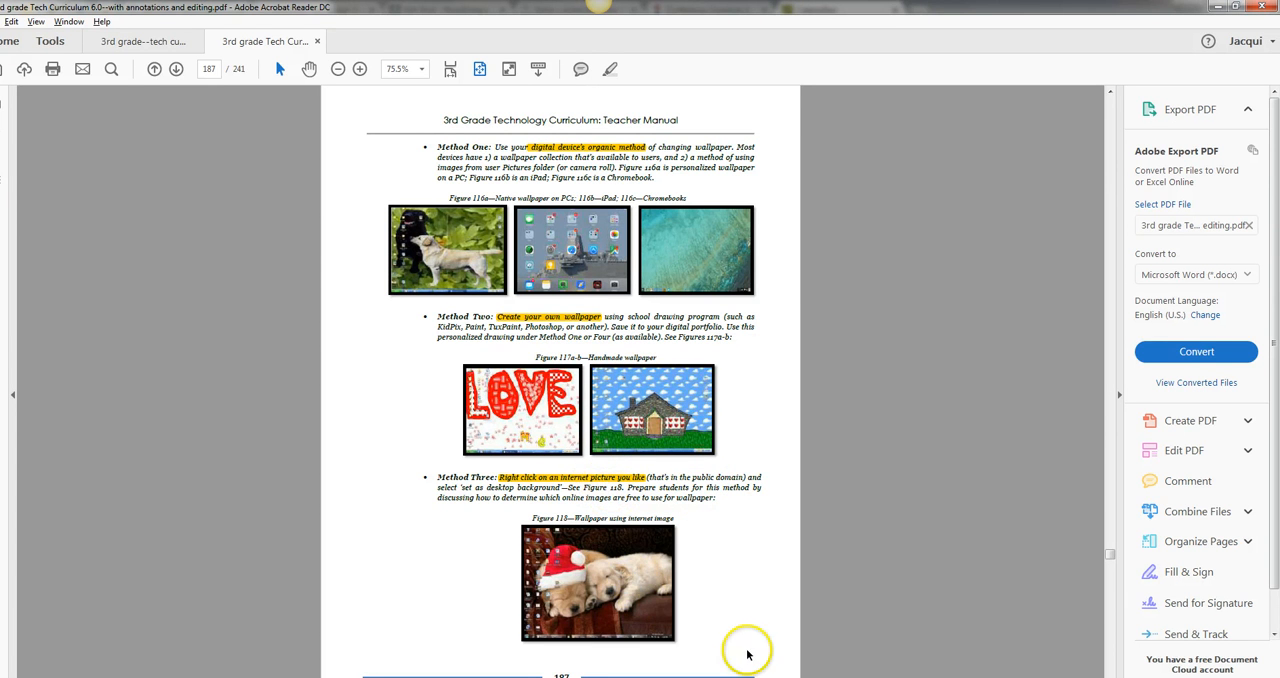
pyautogui.moveTo(633, 633)
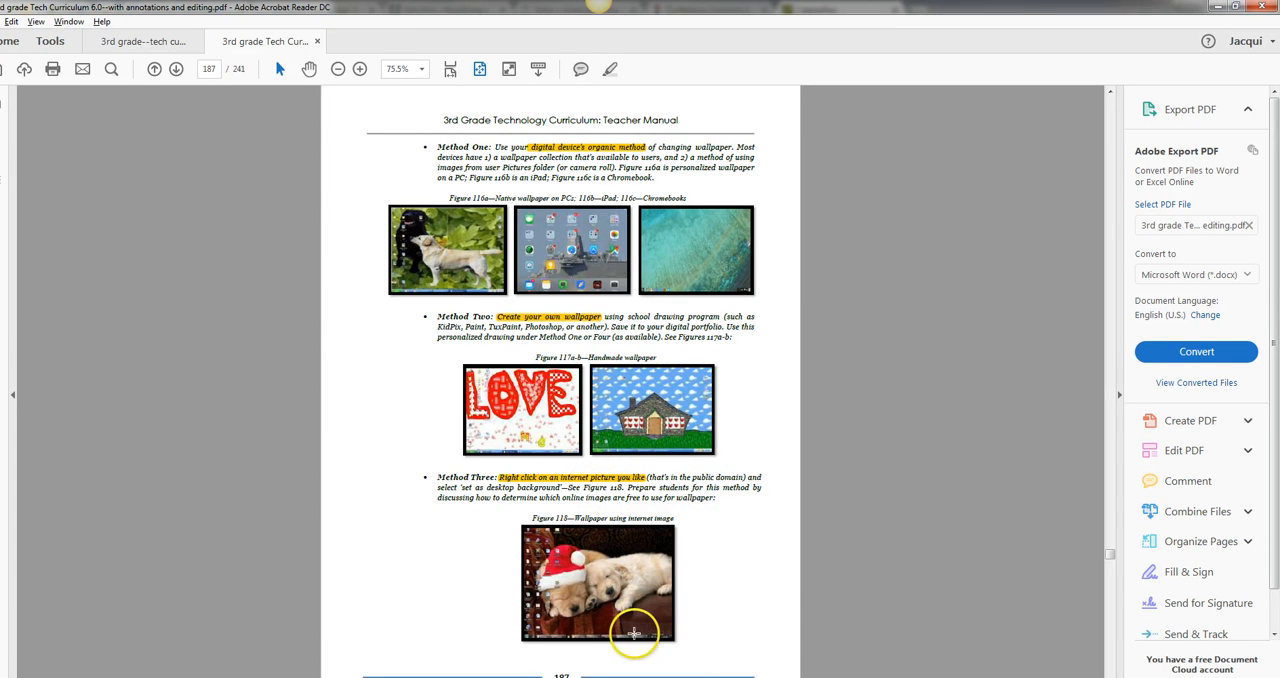
pyautogui.scroll(-3)
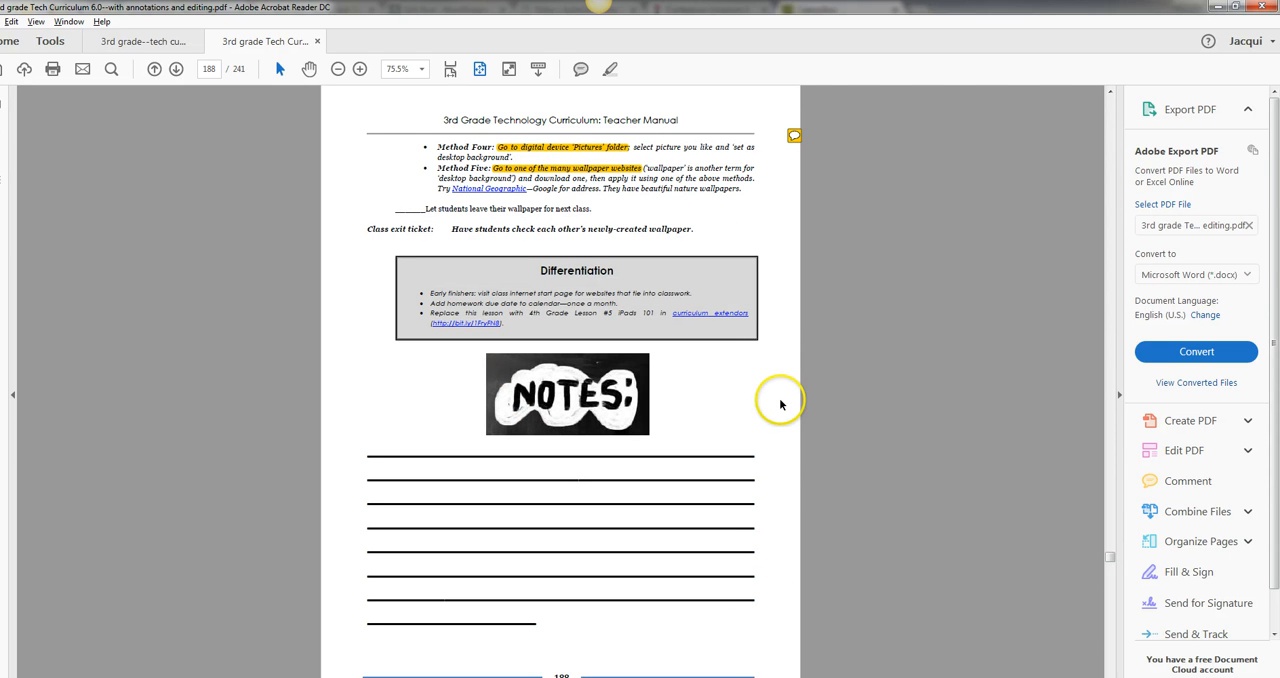
pyautogui.moveTo(588, 175)
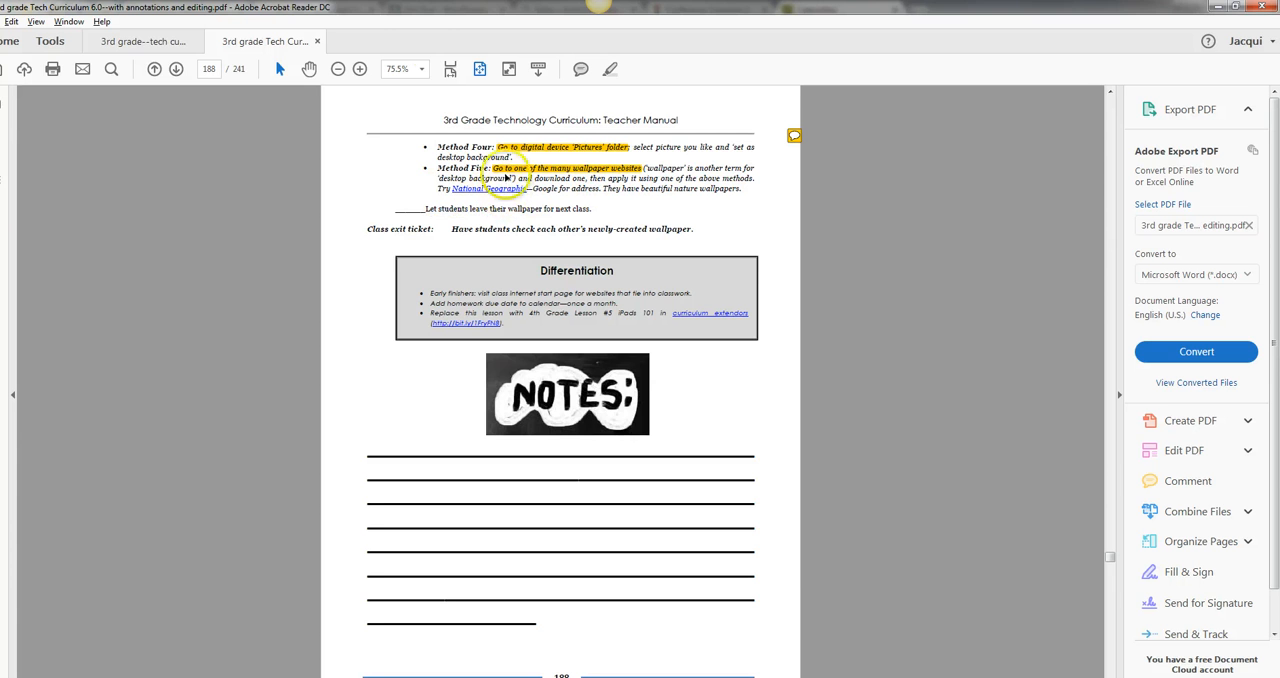
pyautogui.click(142, 41)
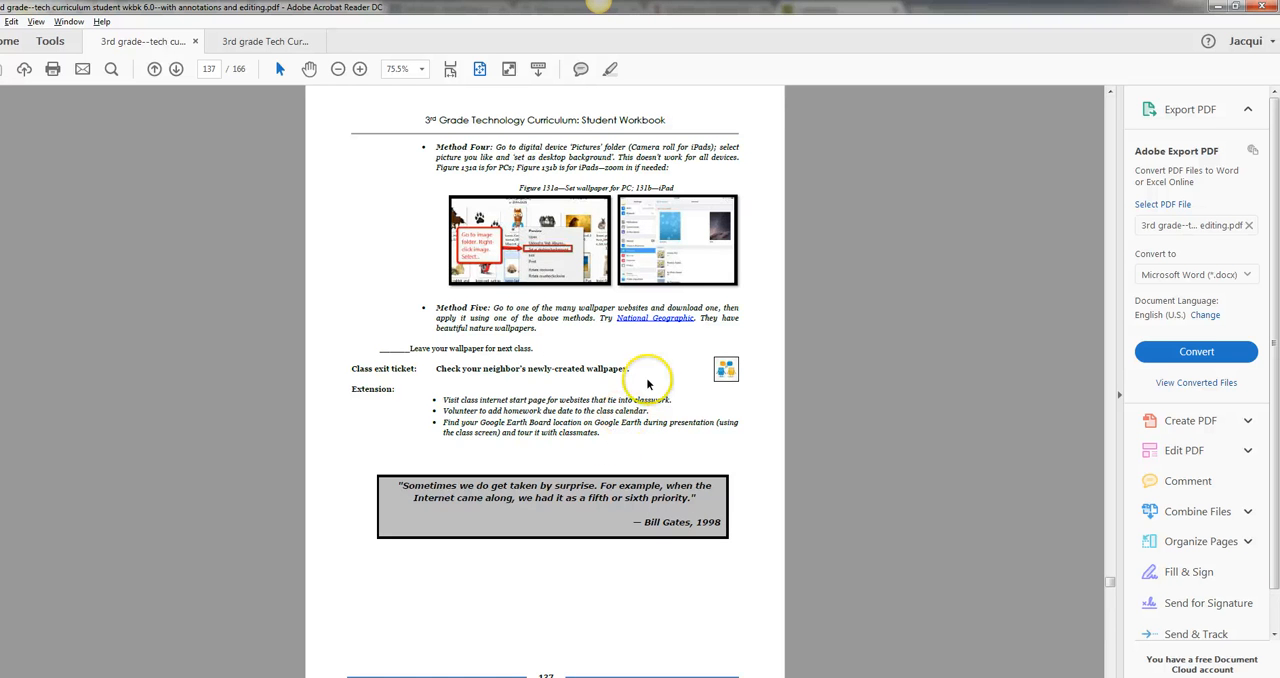
# Step: Switch to the teacher manual tab and scroll up to the Lesson #25 overview page
pyautogui.click(265, 41)
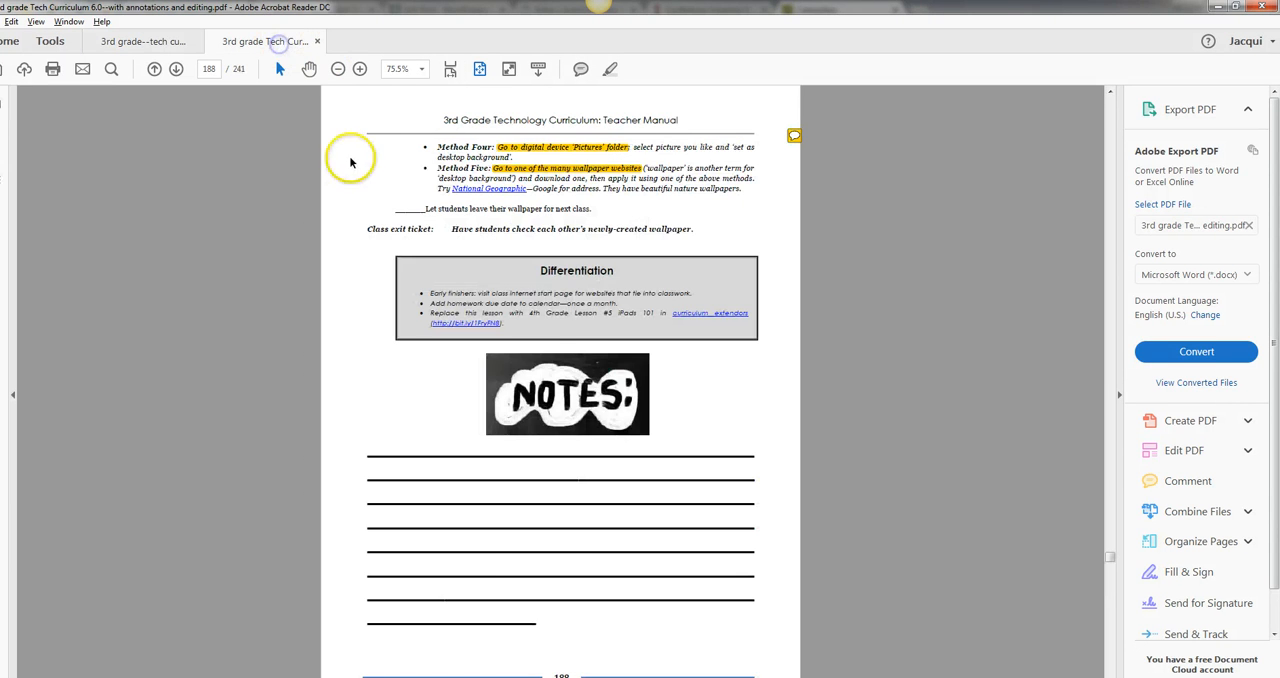
pyautogui.moveTo(583, 360)
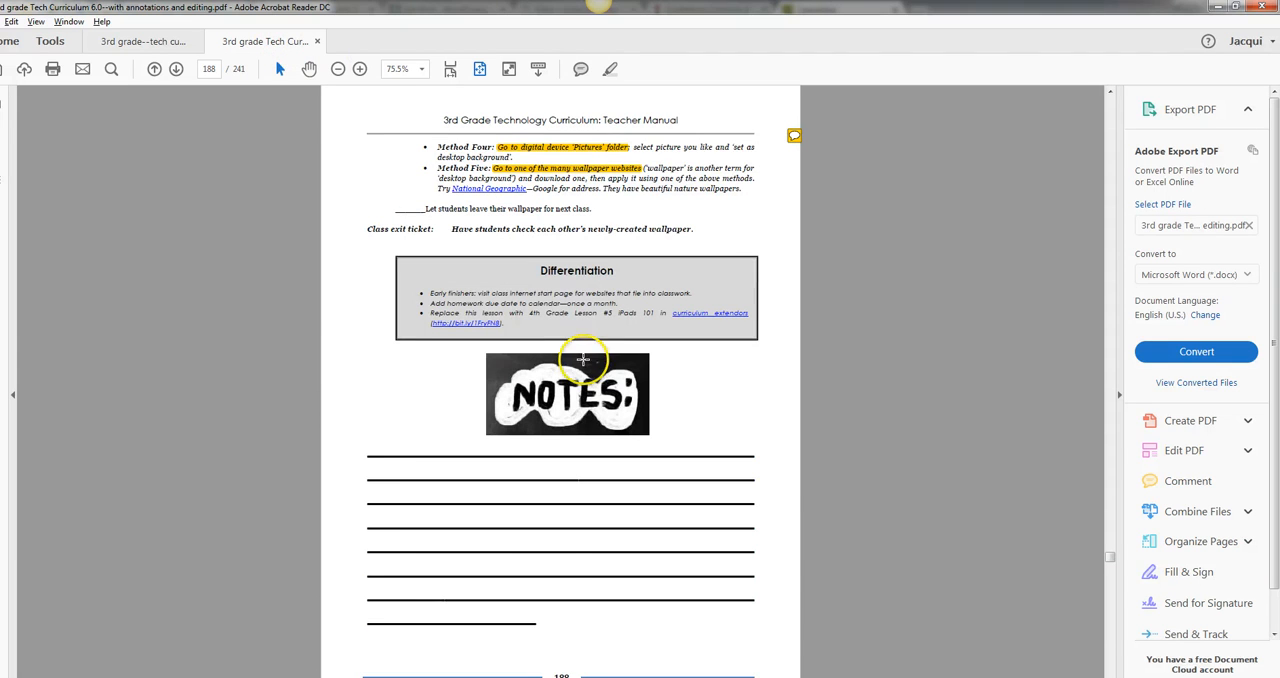
pyautogui.moveTo(645, 519)
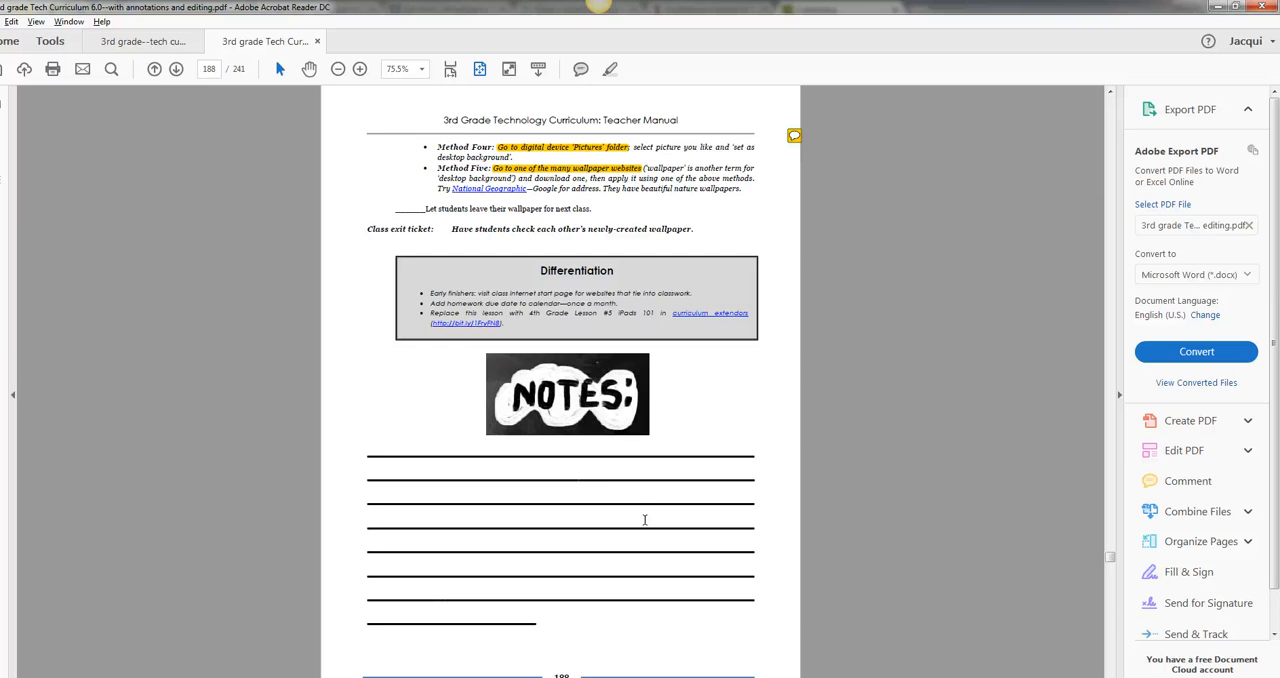
pyautogui.scroll(3)
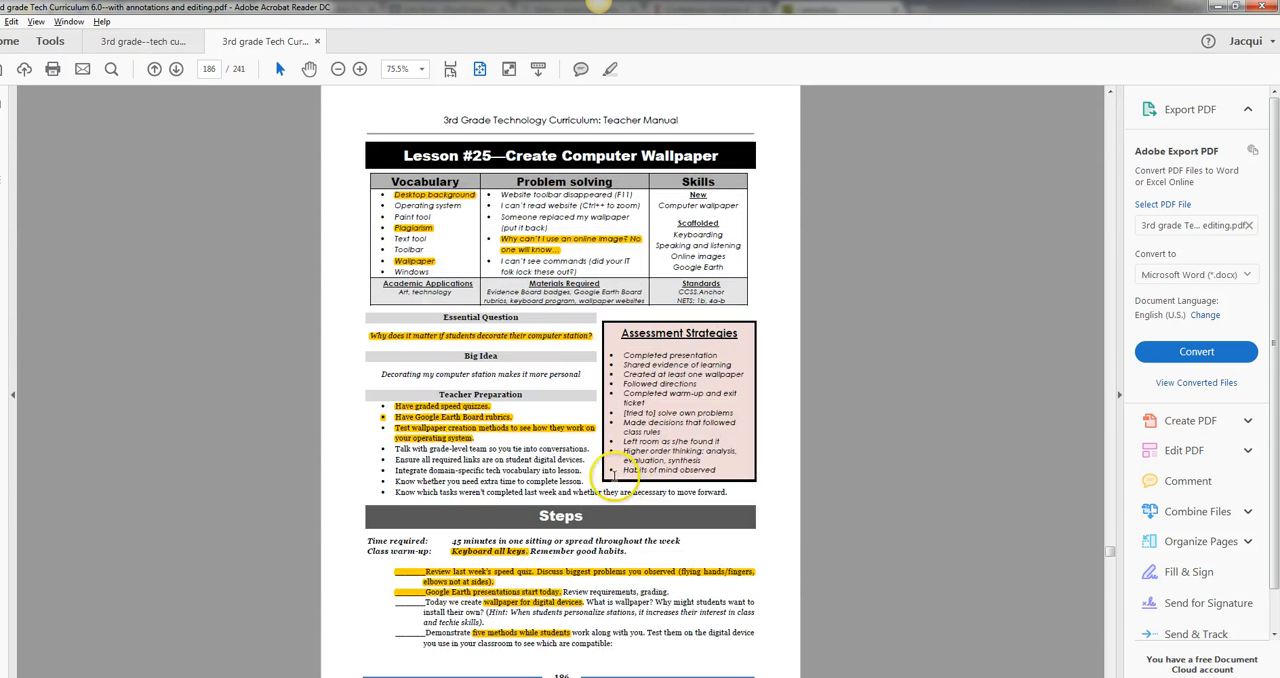